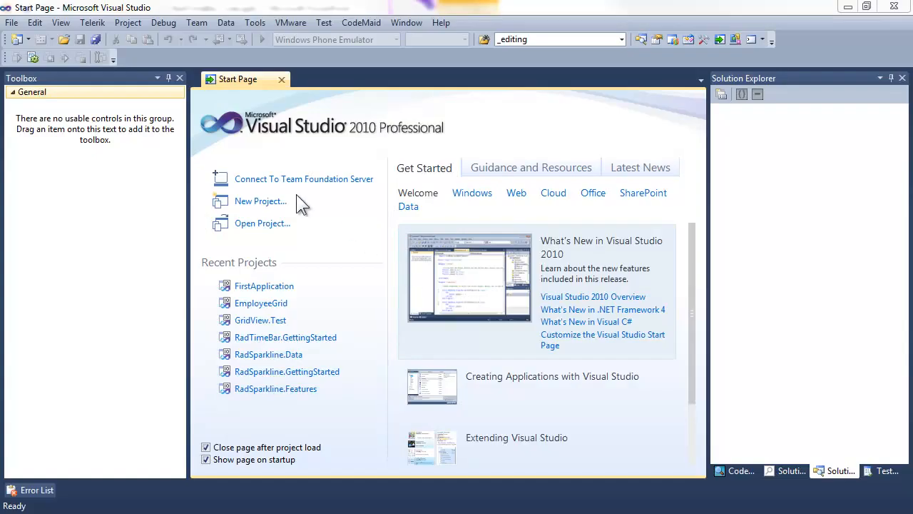
Start a new C# RadControls Silverlight Application project named RadTB.Code
{"action": "left_click", "coordinate": [260, 201]}
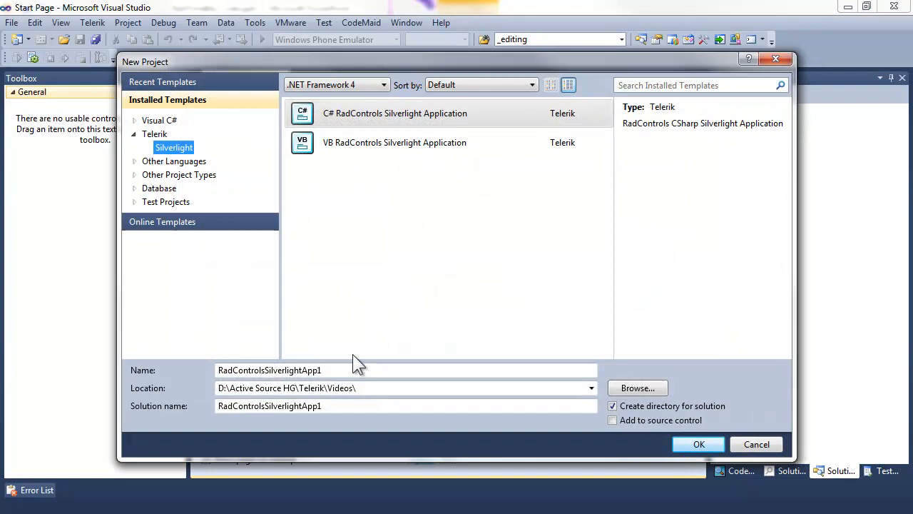
{"action": "type", "text": "R"}
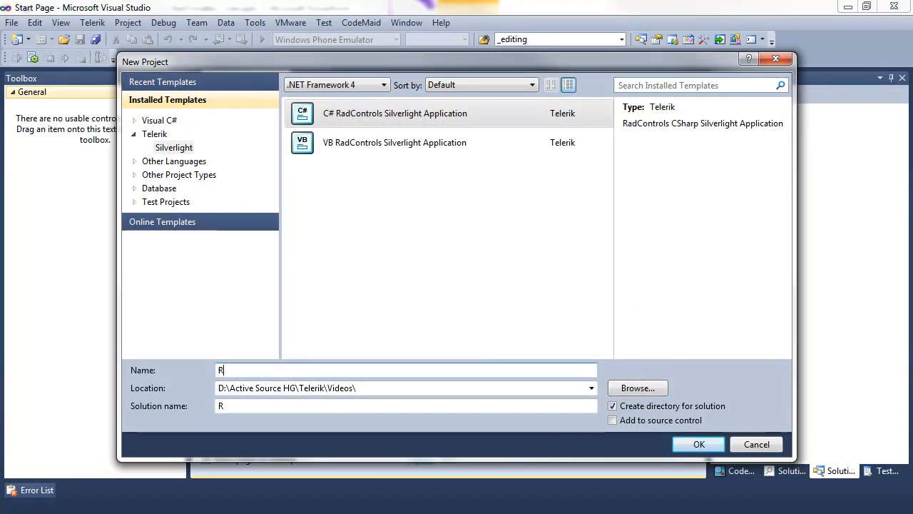
{"action": "type", "text": "adTB."}
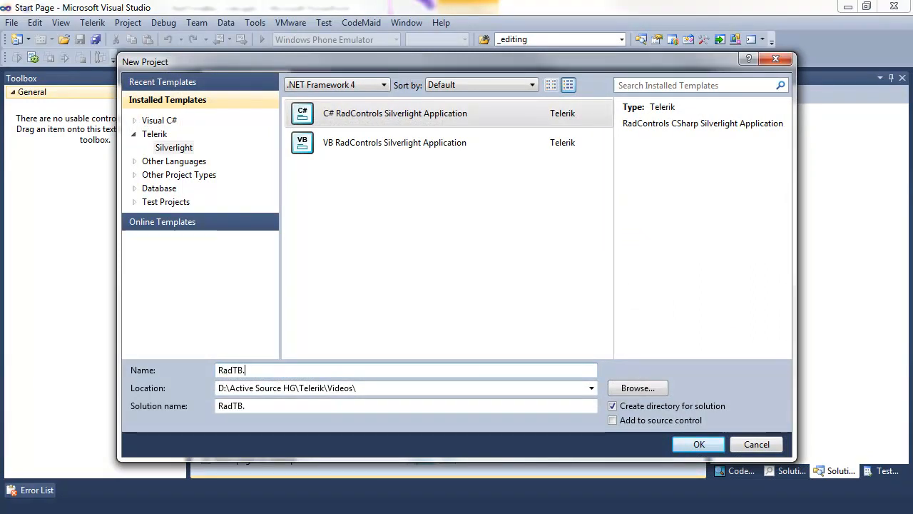
{"action": "type", "text": "Code"}
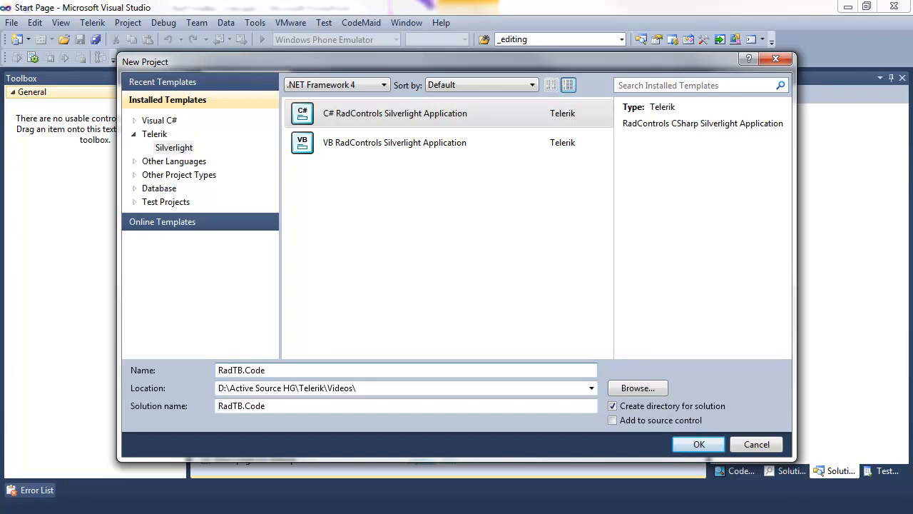
{"action": "left_click", "coordinate": [699, 444]}
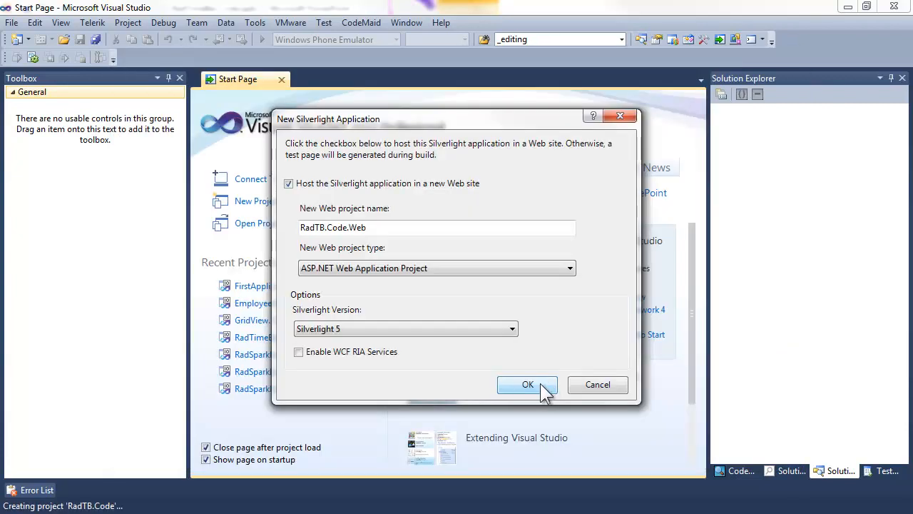
Host the app in a new web site and include the DataVisualization library in the Telerik wizard
{"action": "left_click", "coordinate": [528, 385]}
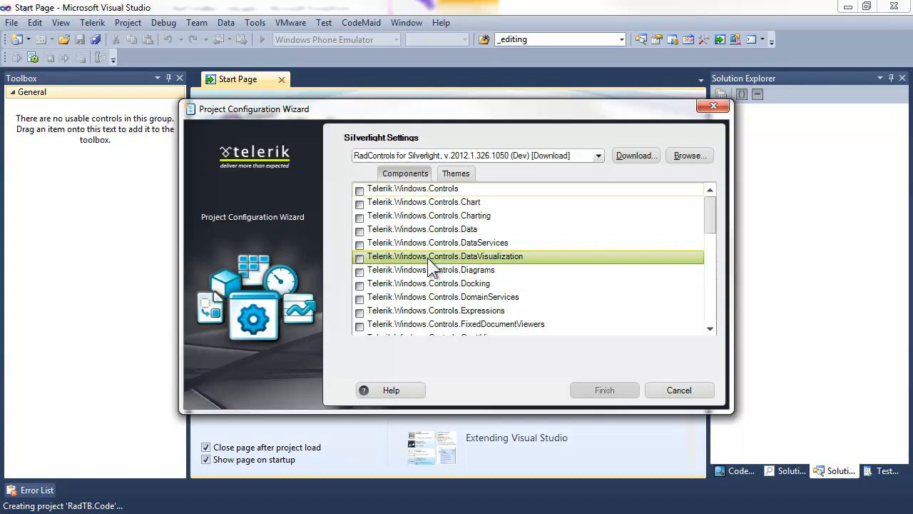
{"action": "left_click", "coordinate": [605, 390]}
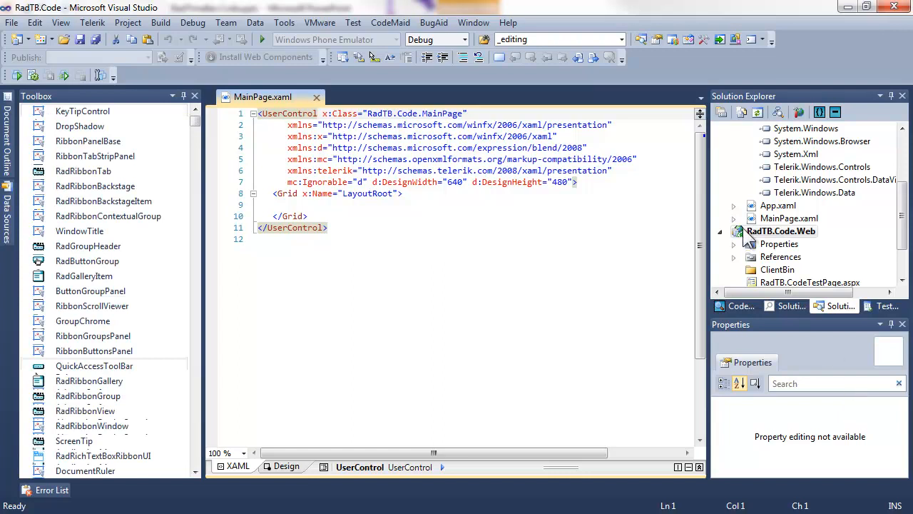
In MainPage.xaml.cs, declare sparkline = new RadAreaSparkline with the Telerik.Windows.Controls import added
{"action": "left_click", "coordinate": [778, 243]}
{"action": "type", "text": "R"}
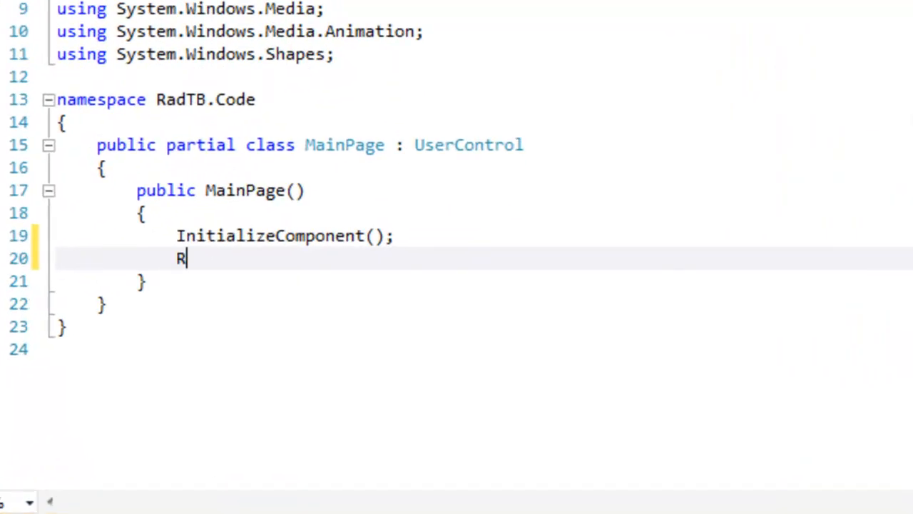
{"action": "type", "text": "adAreaSparkline"}
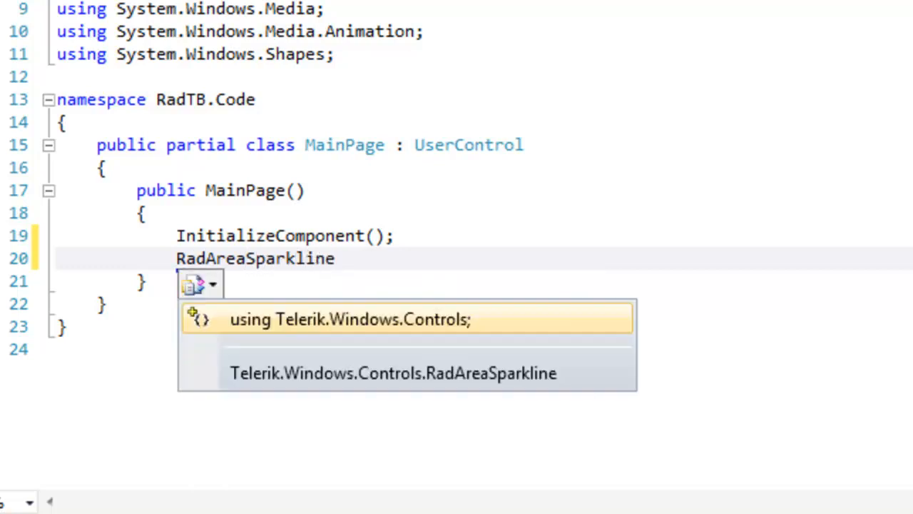
{"action": "left_click", "coordinate": [351, 319]}
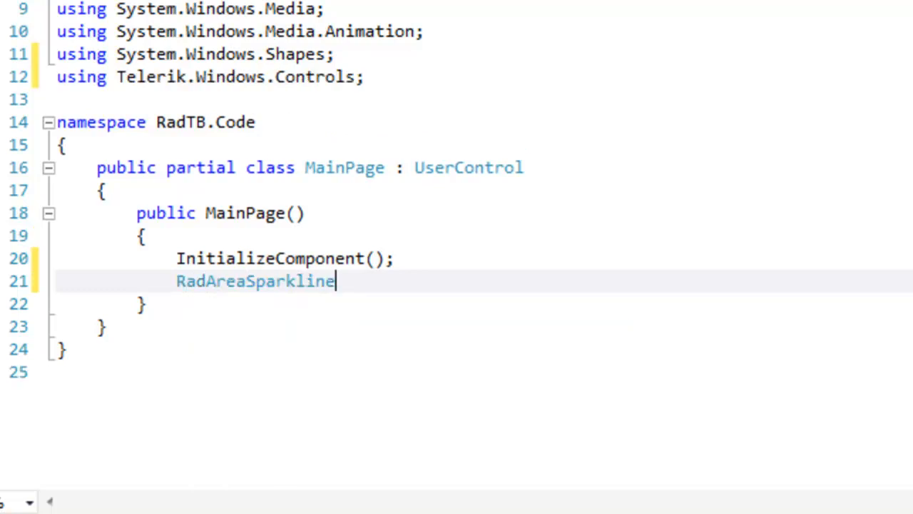
{"action": "type", "text": "s"}
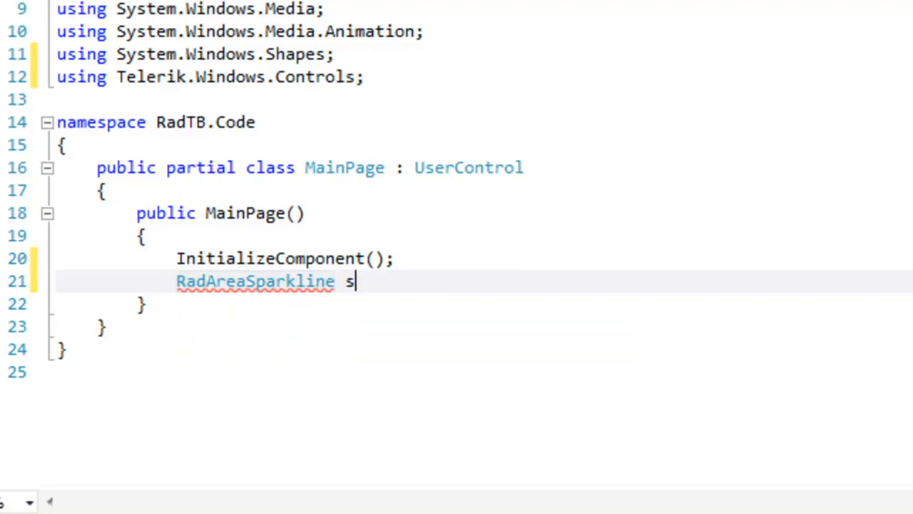
{"action": "type", "text": "parkline ="}
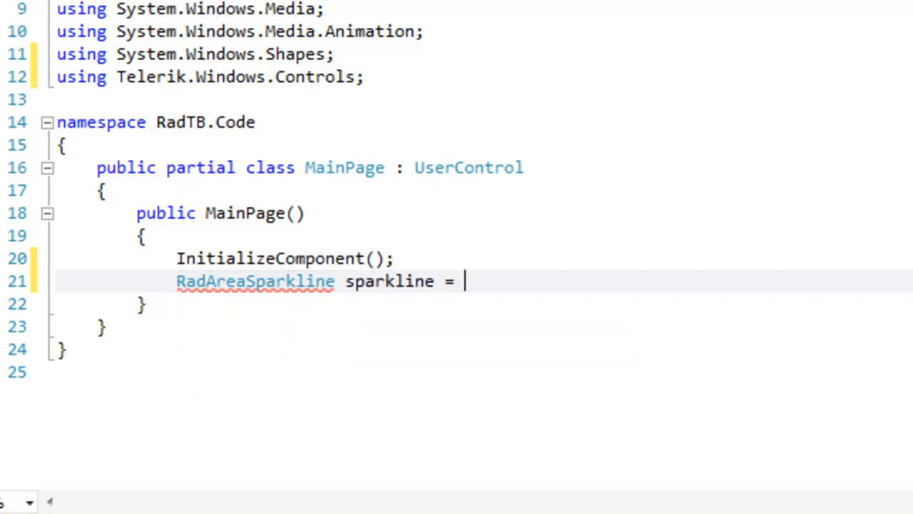
{"action": "type", "text": "new"}
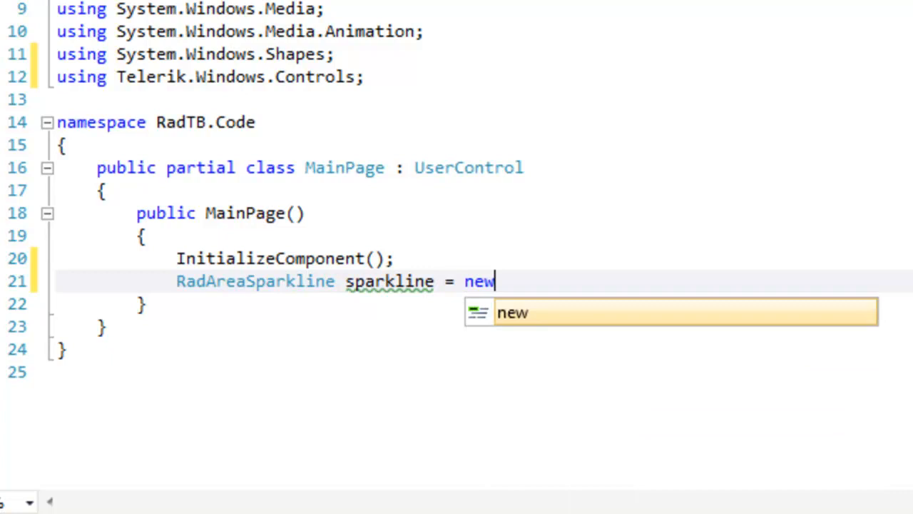
{"action": "type", "text": "RadAreaSparkline();"}
{"action": "type", "text": "Random rnd ="}
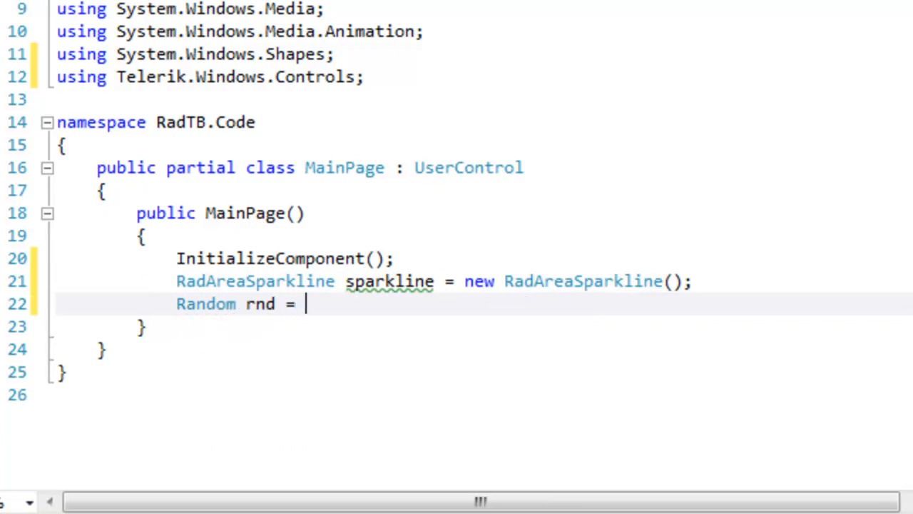
Declare a Random generator rnd and an empty List<int> named data
{"action": "type", "text": "new Random();"}
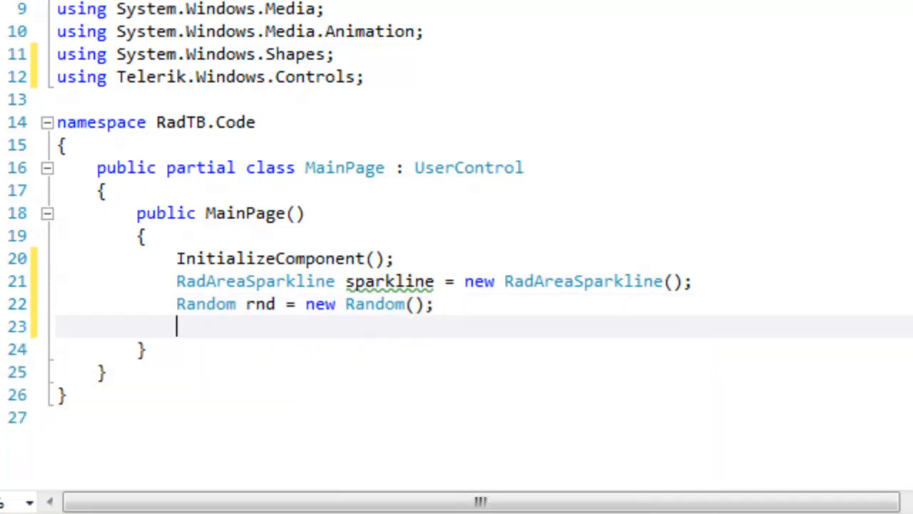
{"action": "type", "text": "List<int> d"}
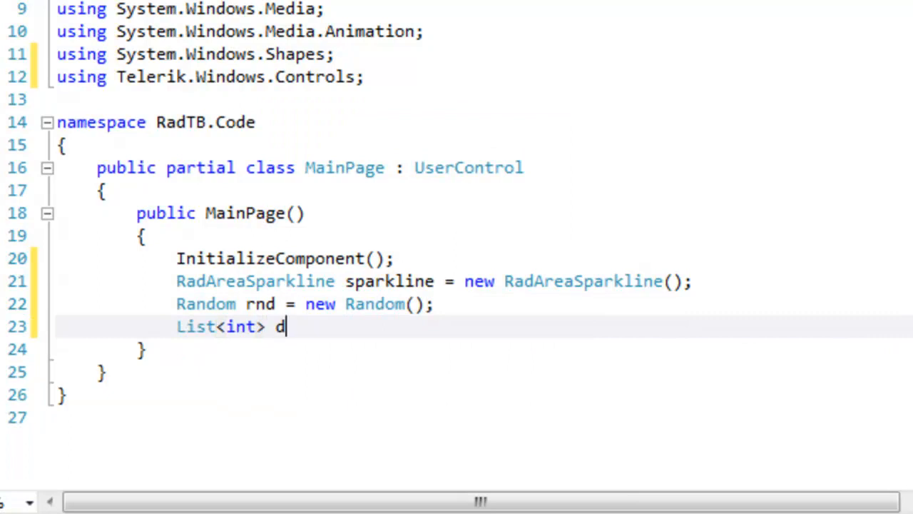
{"action": "type", "text": "ata = new List<int>();"}
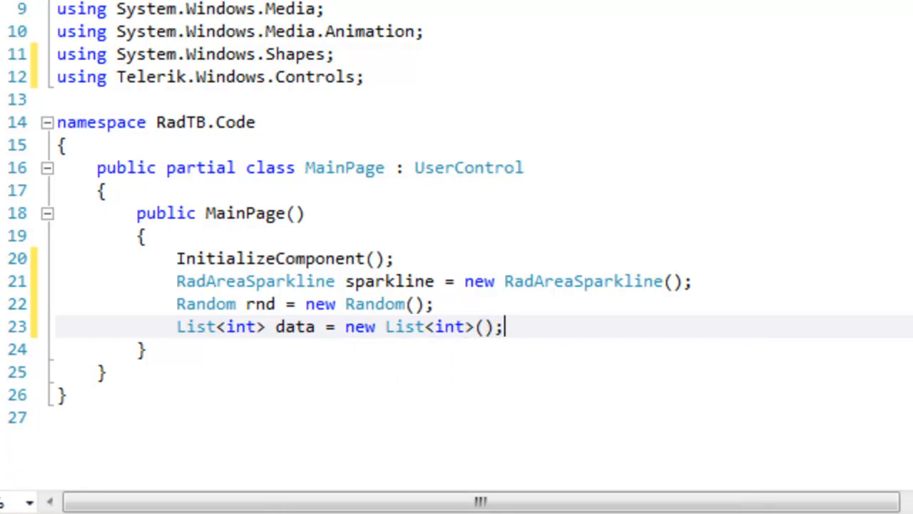
{"action": "key", "text": "Enter"}
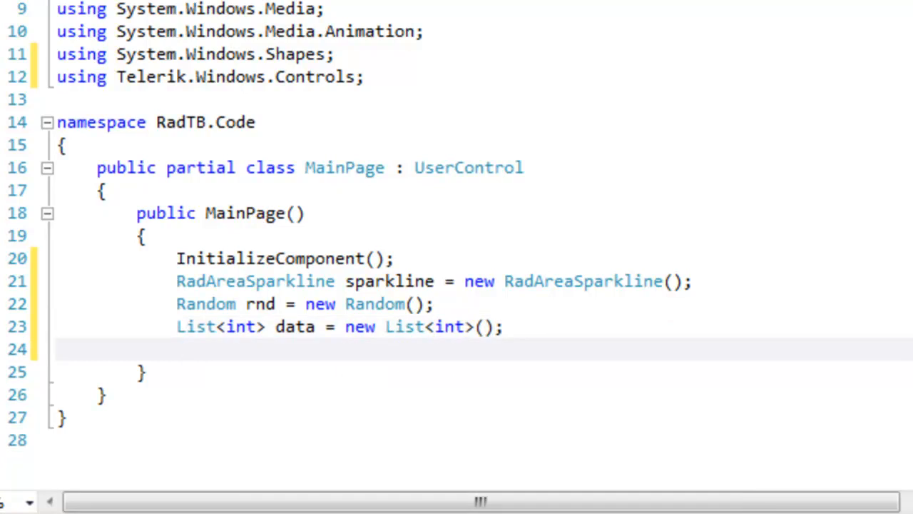
Write a for loop filling data with rnd.Next values between 0 and 60
{"action": "type", "text": "for ( i"}
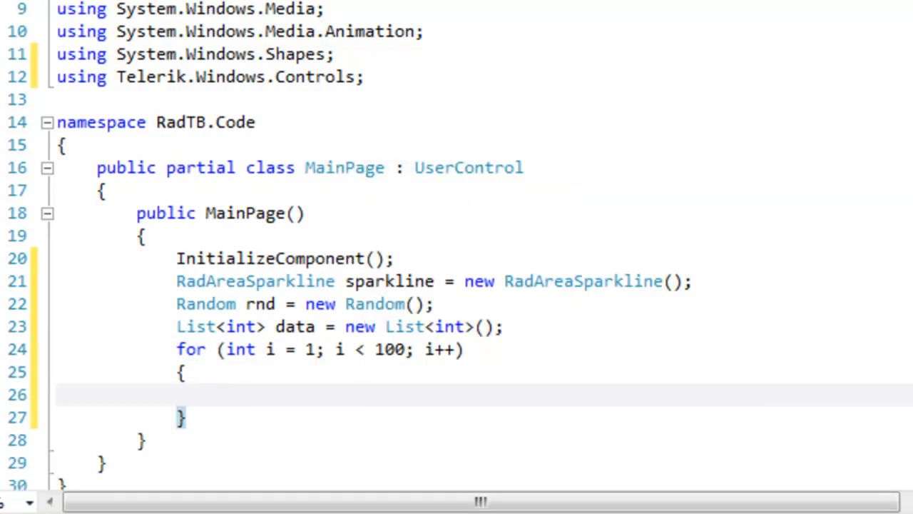
{"action": "type", "text": "data.Add"}
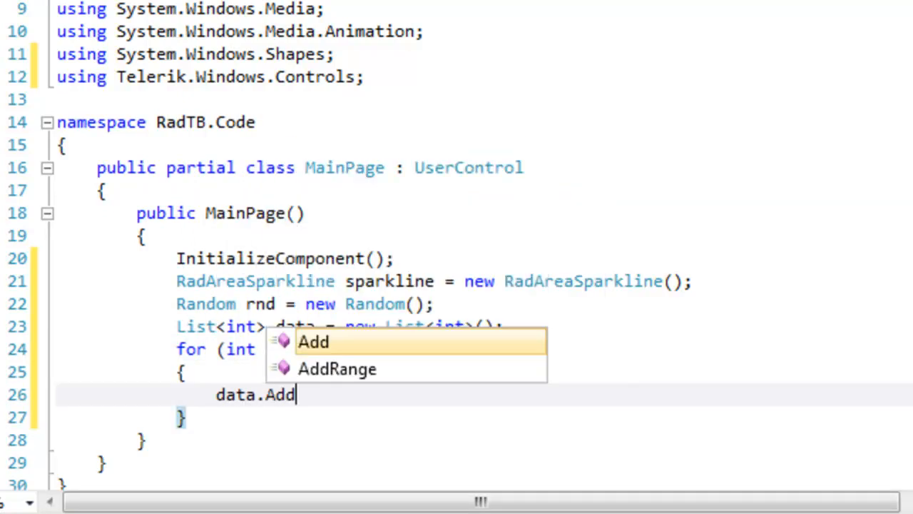
{"action": "type", "text": "(rnd.Next("}
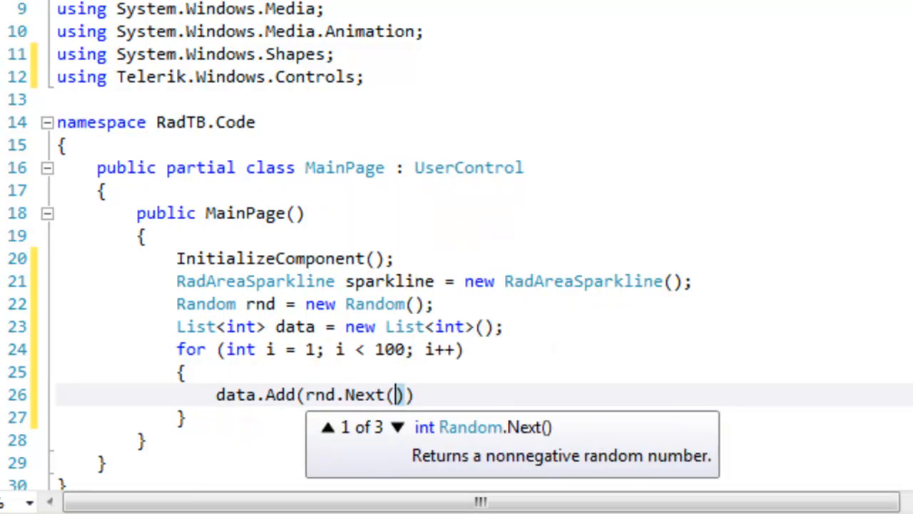
{"action": "type", "text": "0,60"}
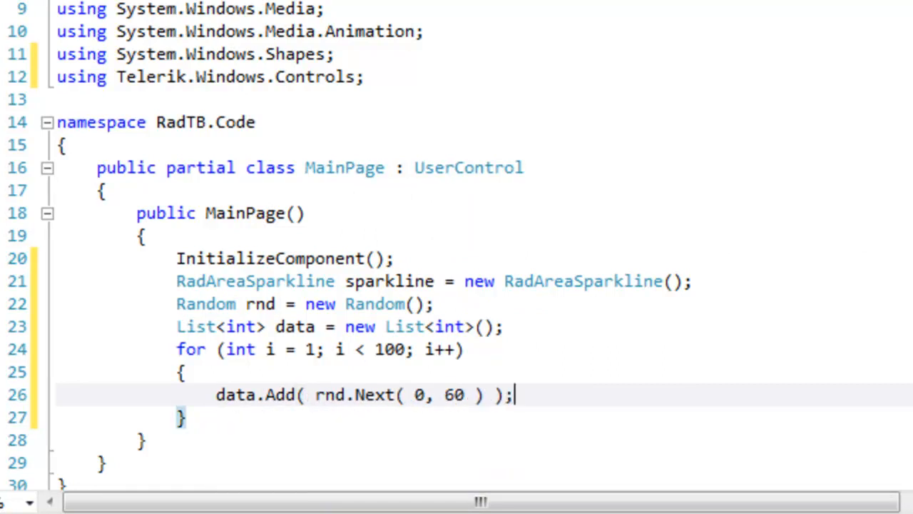
Set sparkline.ItemsSource = data and begin a RadTimeBar declaration
{"action": "type", "text": "sparkline."}
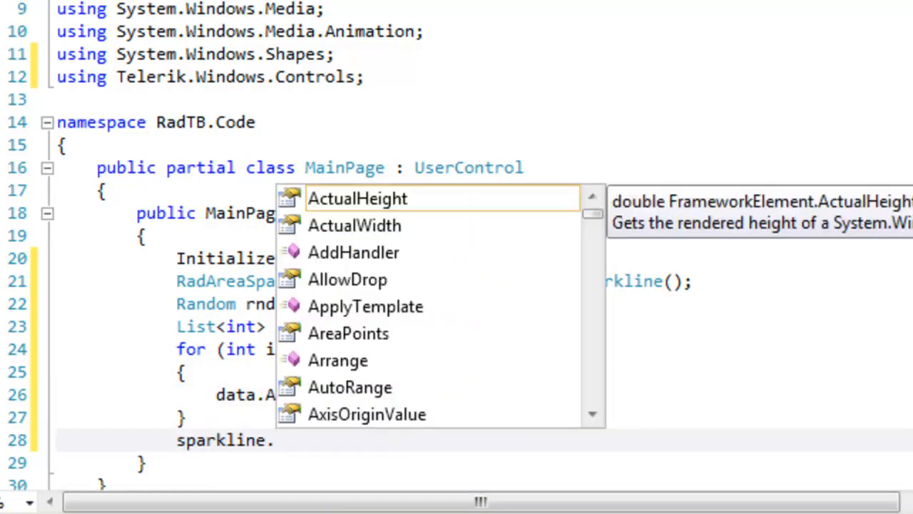
{"action": "type", "text": "ItemsSource = data;"}
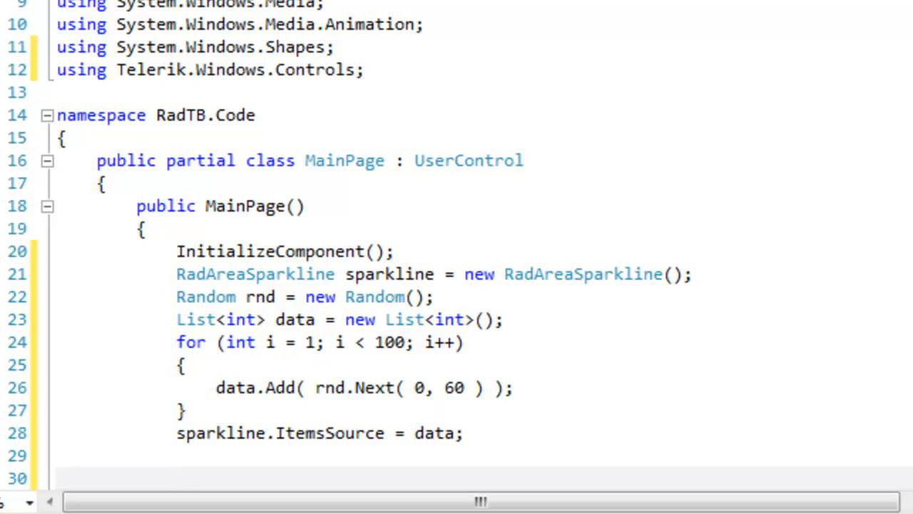
{"action": "type", "text": "RadTimeBar timebar ="}
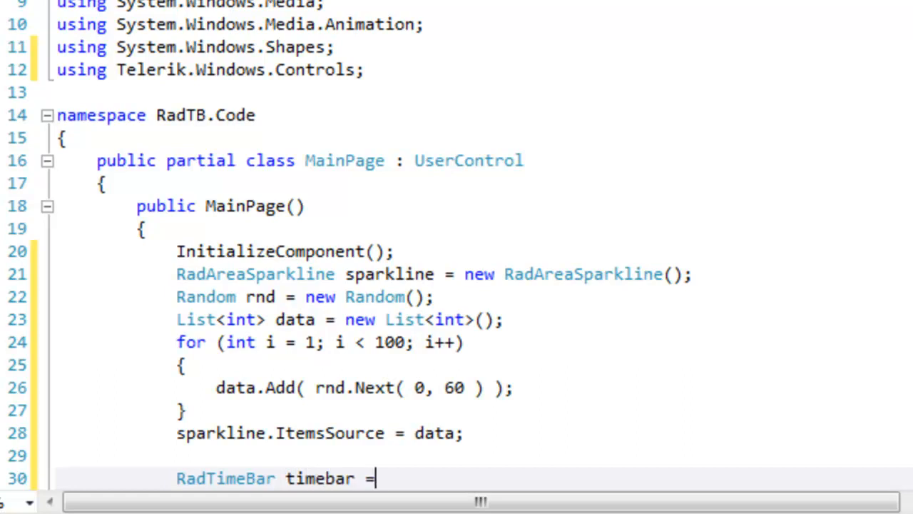
Instantiate timebar with BeginInit, 950×250 size, period 2010–2012, visible period, May–June 2010 selection, and Month, Week, Day intervals
{"action": "type", "text": "timebar.BeginInit();"}
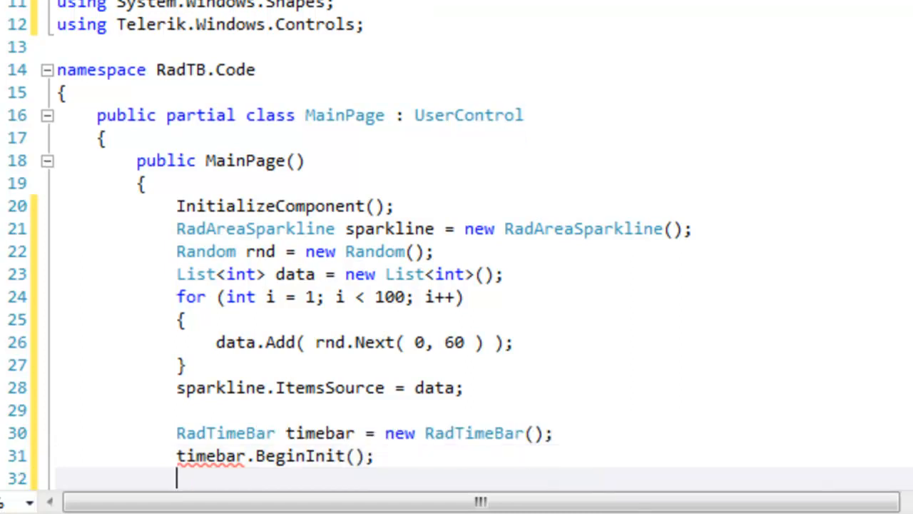
{"action": "type", "text": "timebar.PeriodStart = new DateTime( 2010, 1, 1 );"}
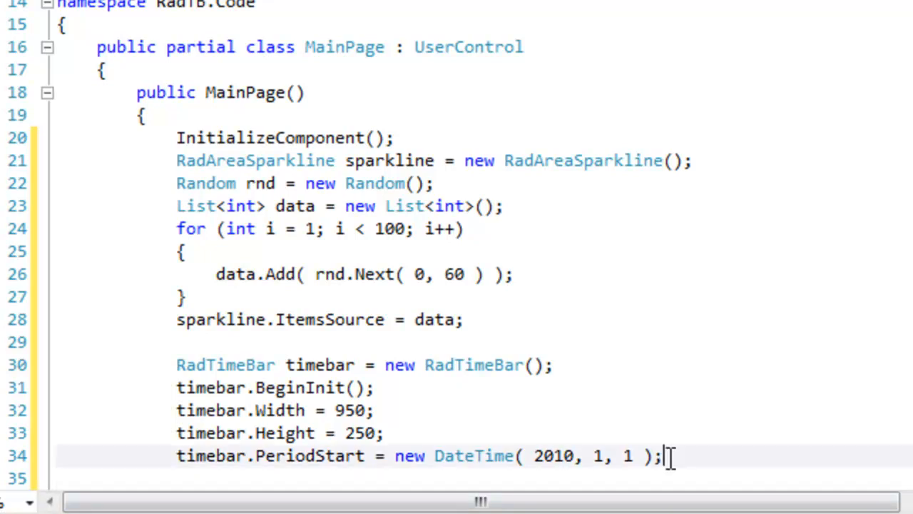
{"action": "type", "text": "timebar.PeriodEnd = new DateTime( 2012, 1, 1 );"}
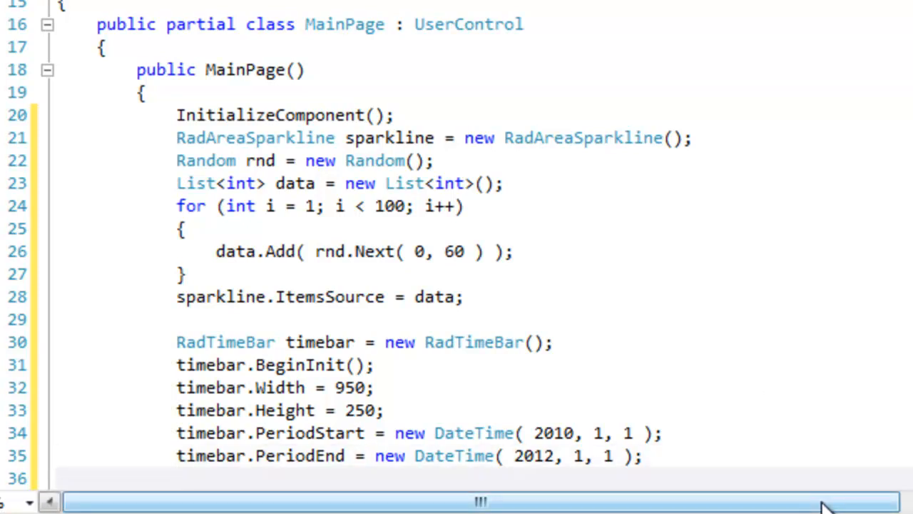
{"action": "scroll", "scroll_direction": "down", "scroll_amount": 3}
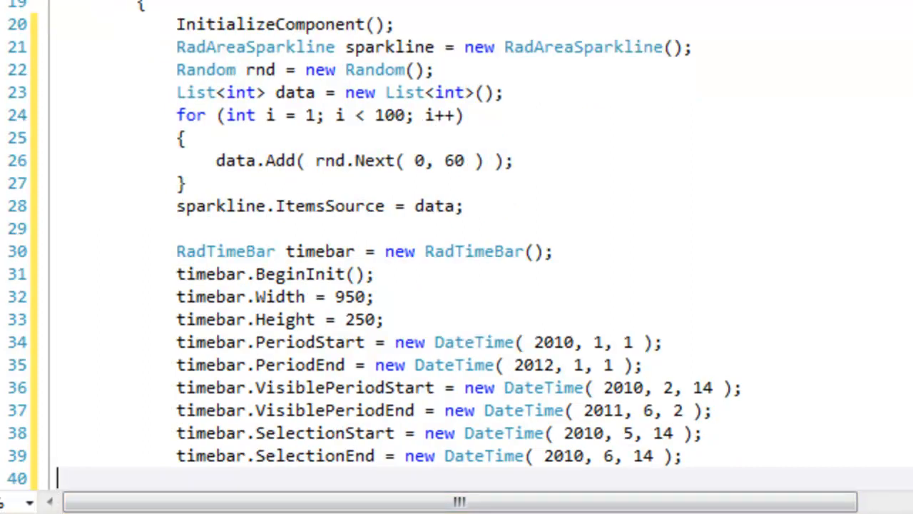
{"action": "scroll", "scroll_direction": "down", "scroll_amount": 3}
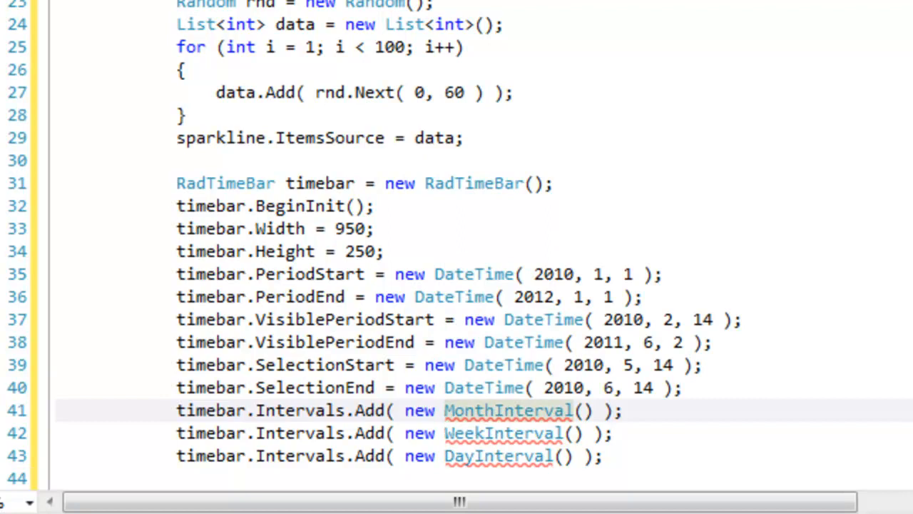
Call timebar.EndInit(), set timebar.Content = sparkline and this.Content = timebar
{"action": "type", "text": "timebar.End"}
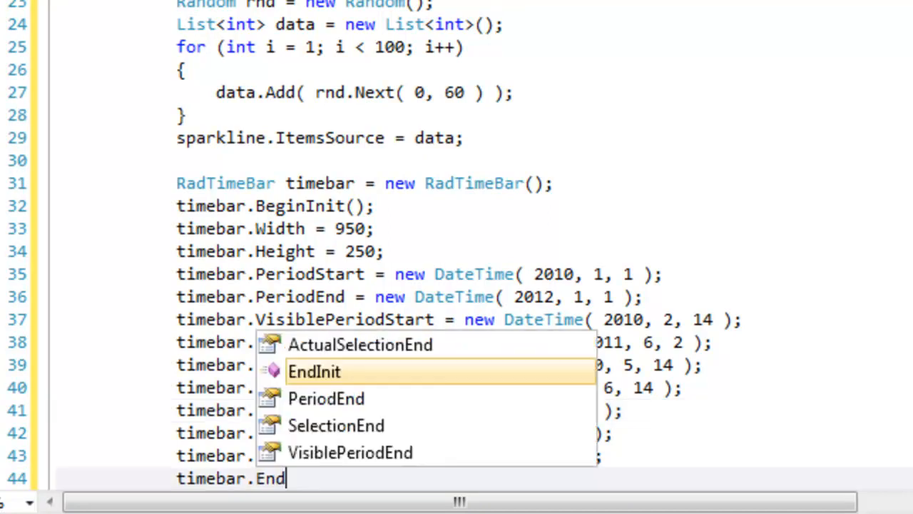
{"action": "key", "text": "Tab"}
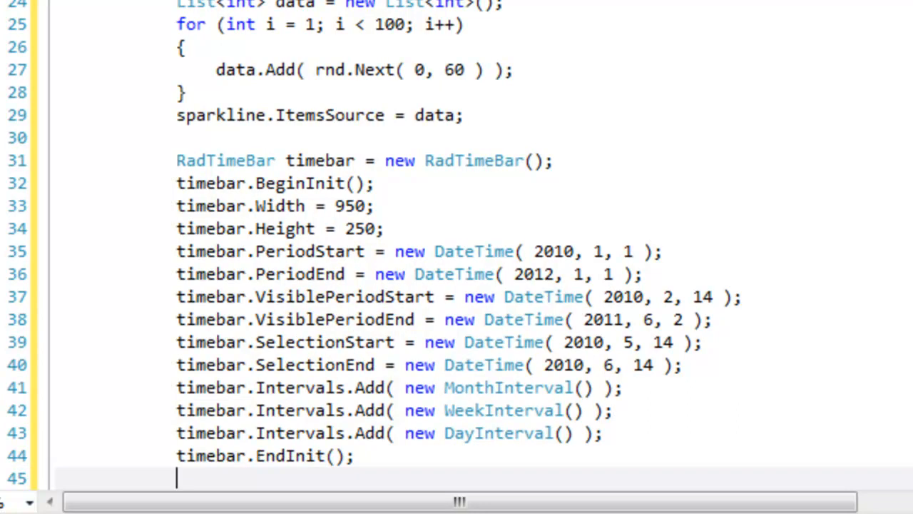
{"action": "type", "text": "timebar."}
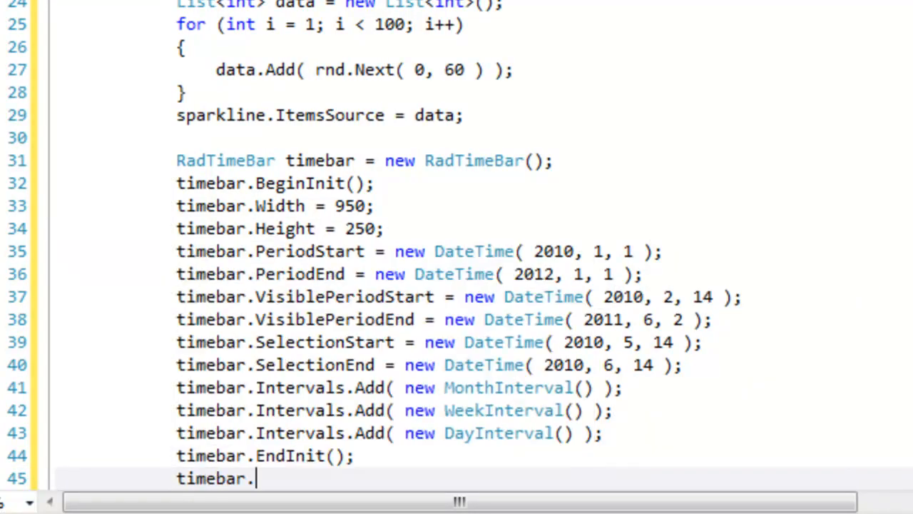
{"action": "type", "text": "Content"}
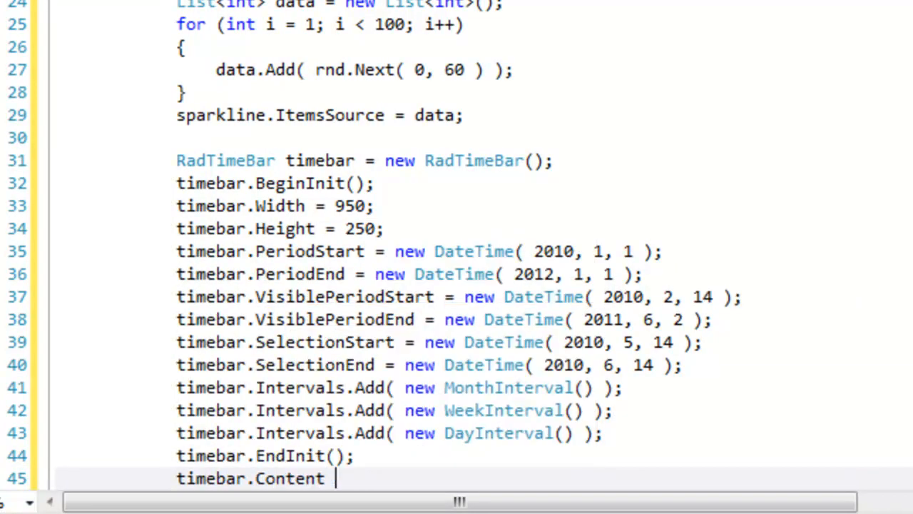
{"action": "type", "text": "= spakr"}
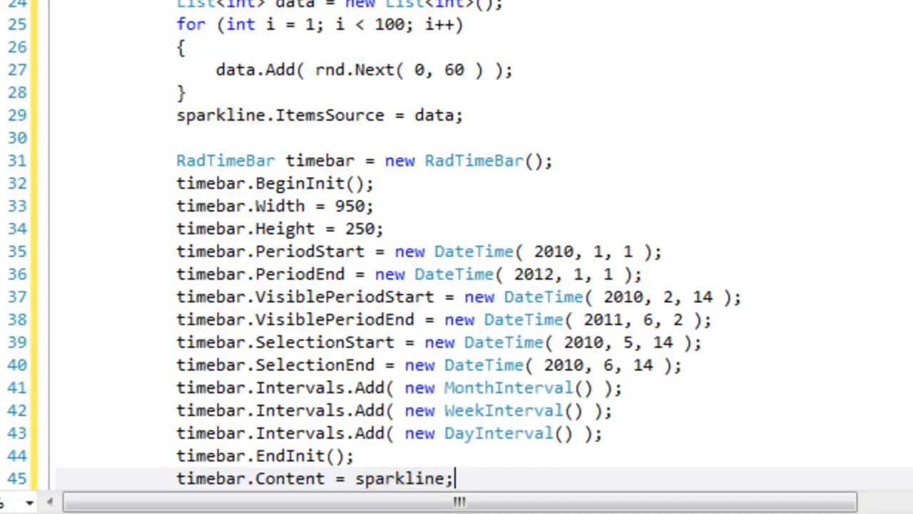
{"action": "type", "text": "this.Content"}
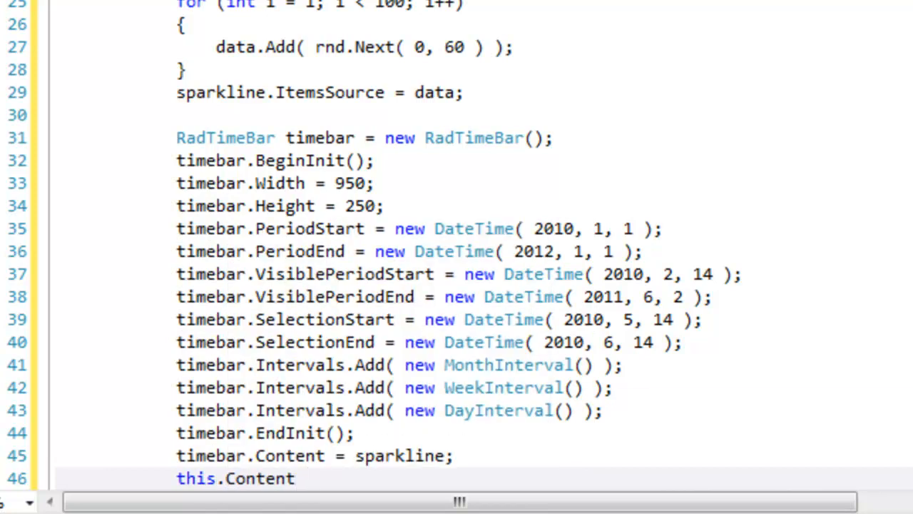
{"action": "type", "text": "= timebar;"}
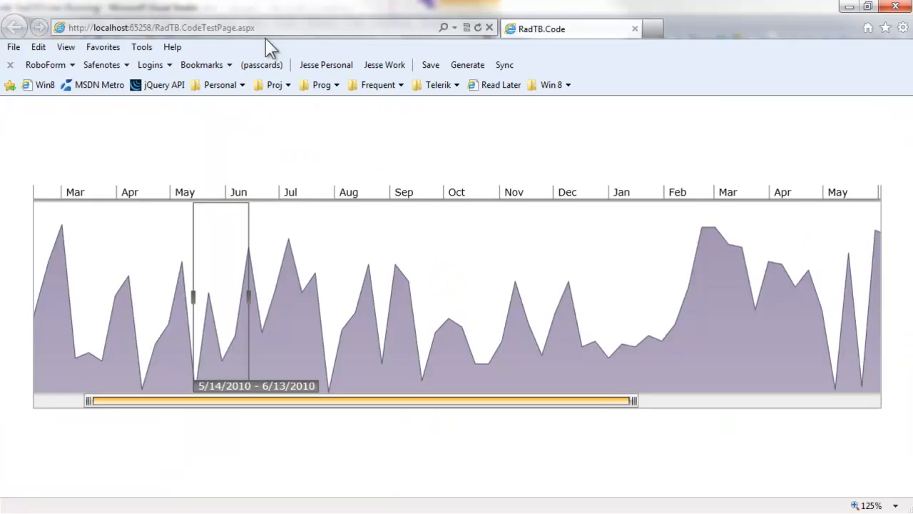
{"action": "mouse_move", "coordinate": [225, 354]}
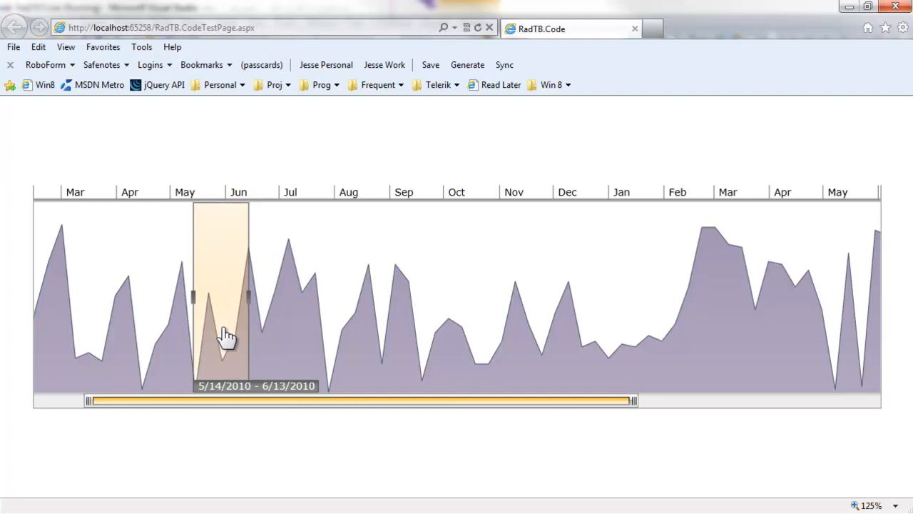
{"action": "mouse_move", "coordinate": [274, 416]}
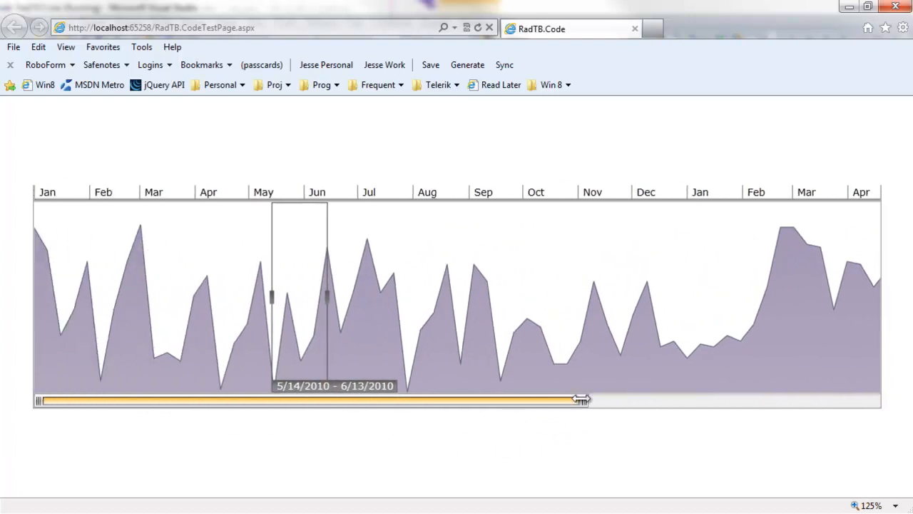
Resize the visible period via the scrollbar handles and move/stretch the selection to 6/6/2010 – 7/28/2010
{"action": "left_click_drag", "start_coordinate": [582, 400], "coordinate": [348, 392]}
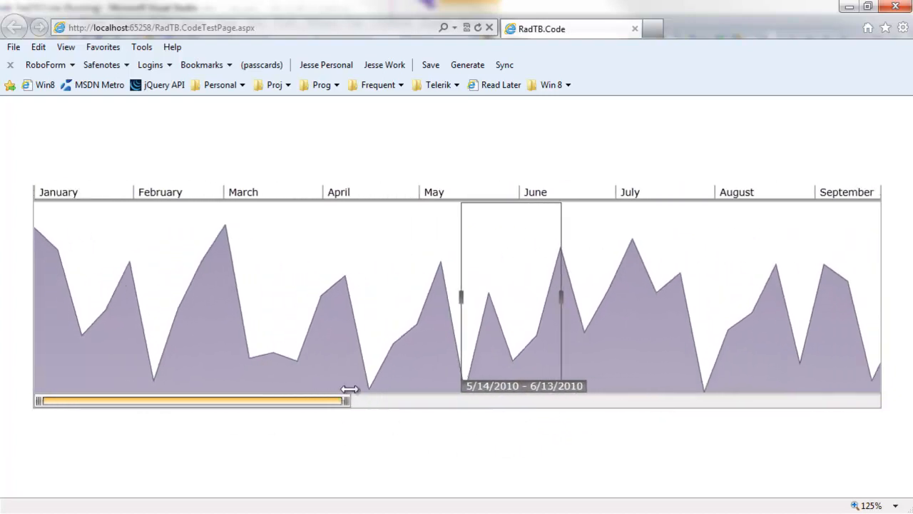
{"action": "left_click_drag", "start_coordinate": [349, 400], "coordinate": [696, 399]}
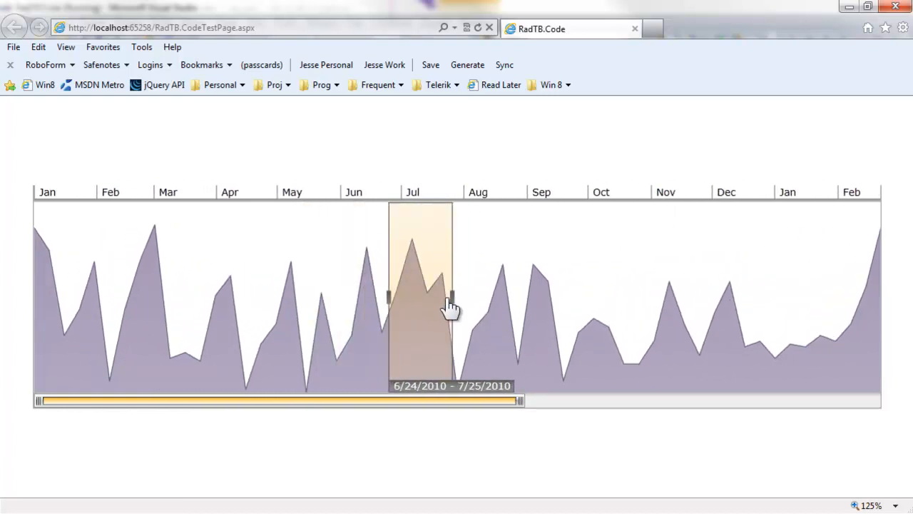
{"action": "left_click_drag", "start_coordinate": [449, 307], "coordinate": [402, 314]}
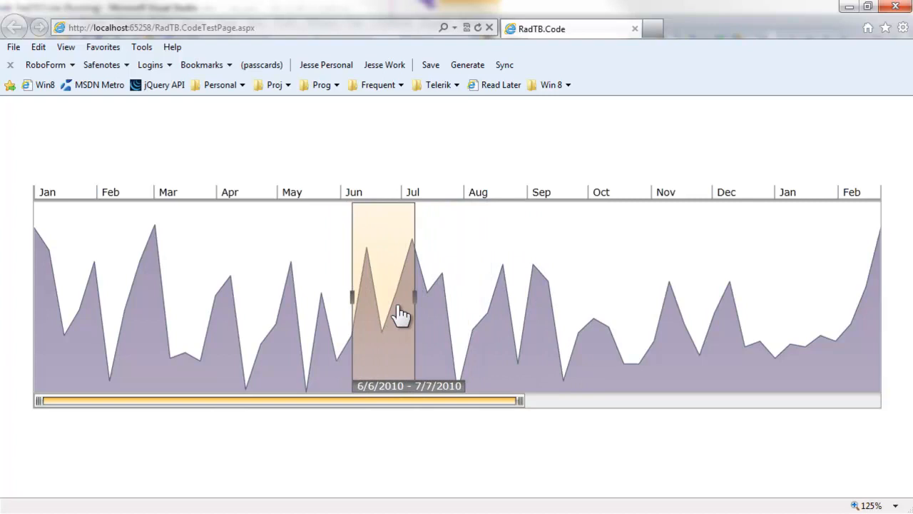
{"action": "left_click_drag", "start_coordinate": [414, 295], "coordinate": [456, 295]}
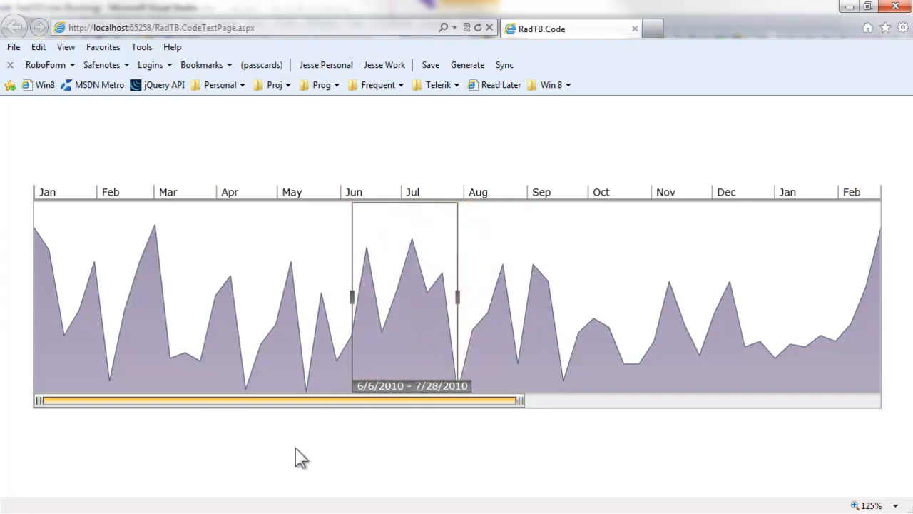